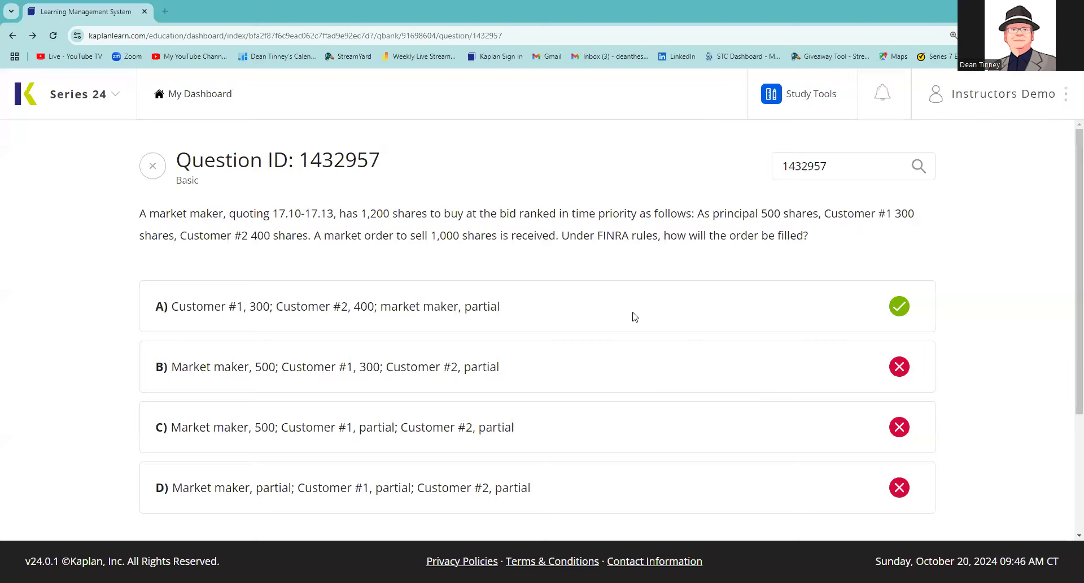
pyautogui.moveTo(636, 351)
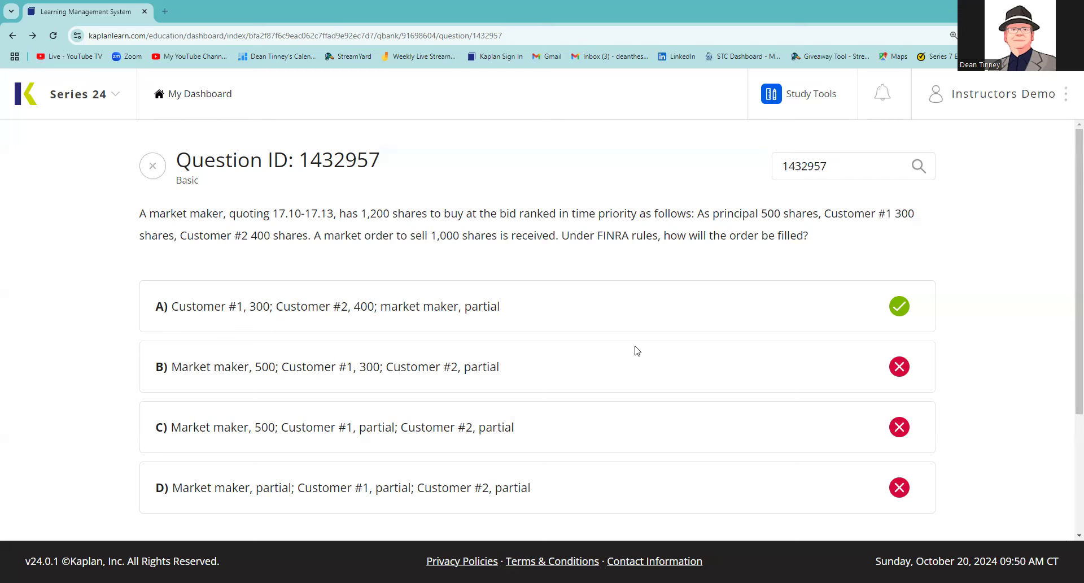
pyautogui.moveTo(611, 23)
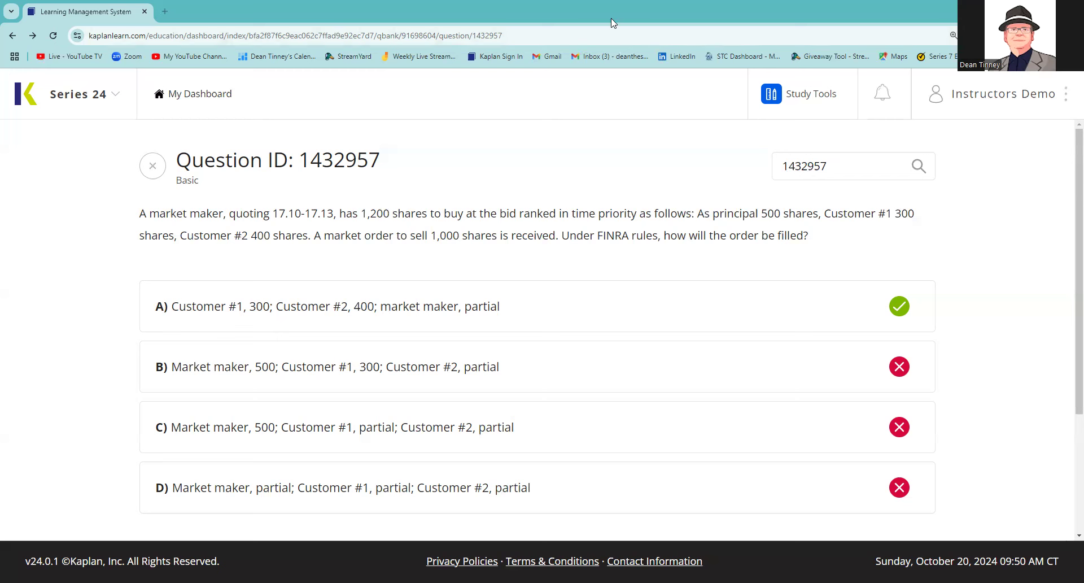
pyautogui.moveTo(654, 113)
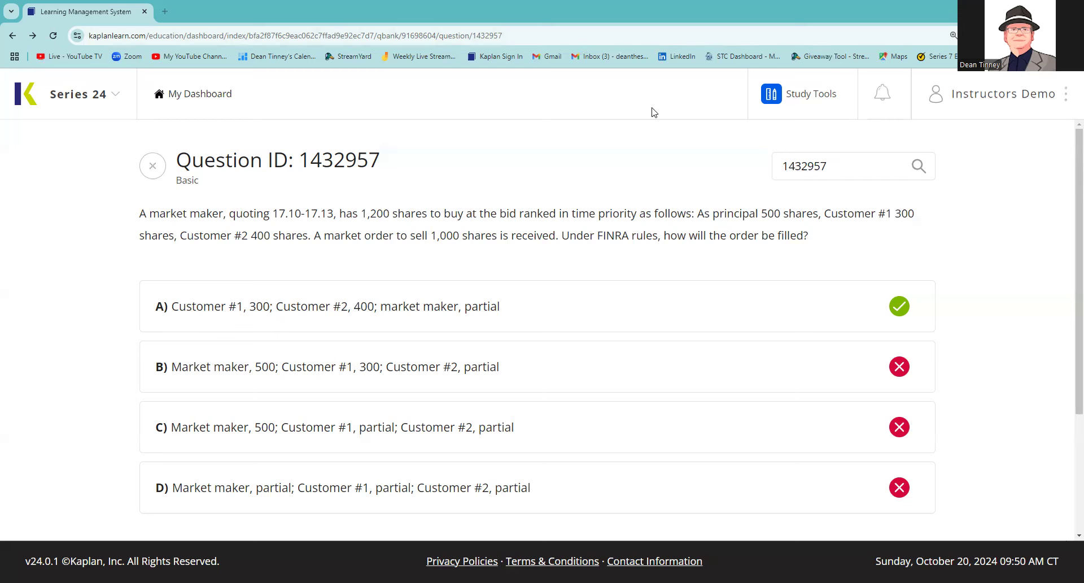